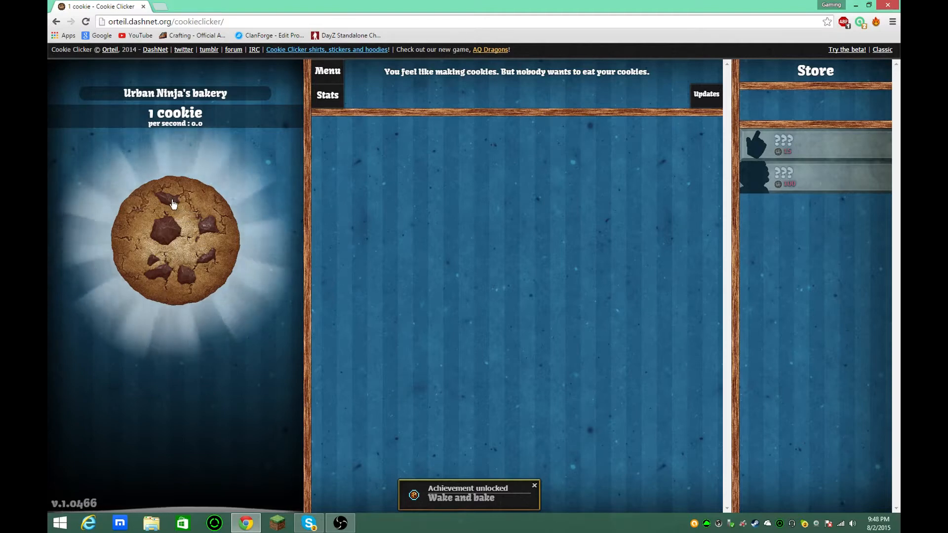
Step: Bake the first cookies by hand and buy the first Cursor for 0.1 cookies per second
left_click(173, 205)
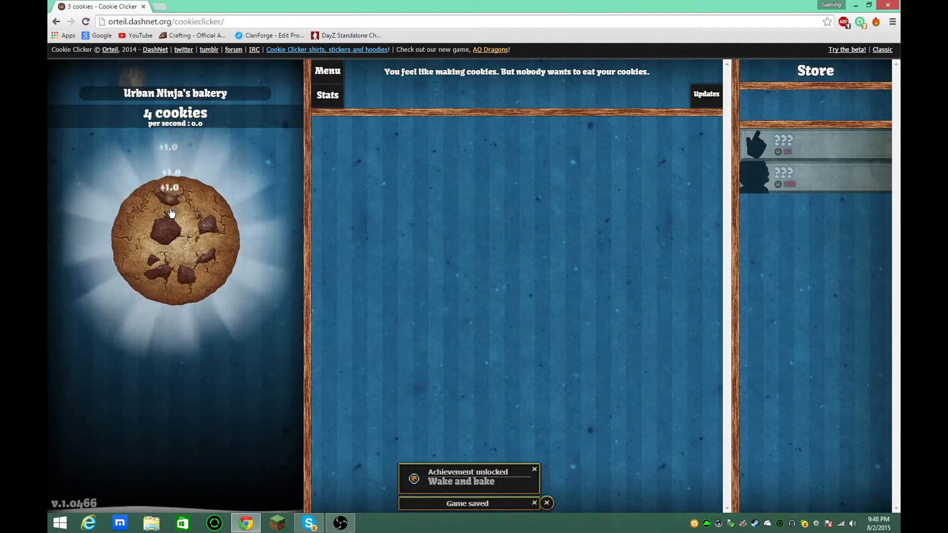
left_click(172, 213)
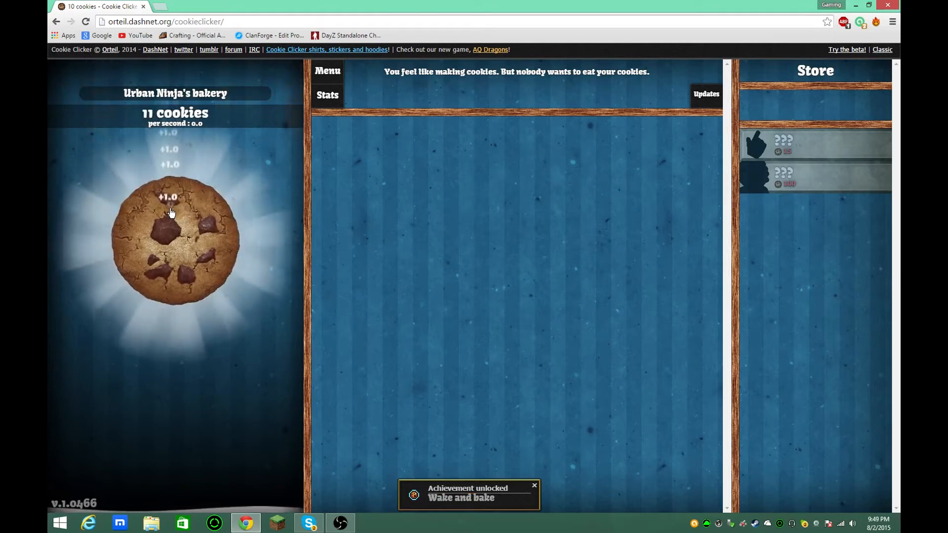
left_click(173, 223)
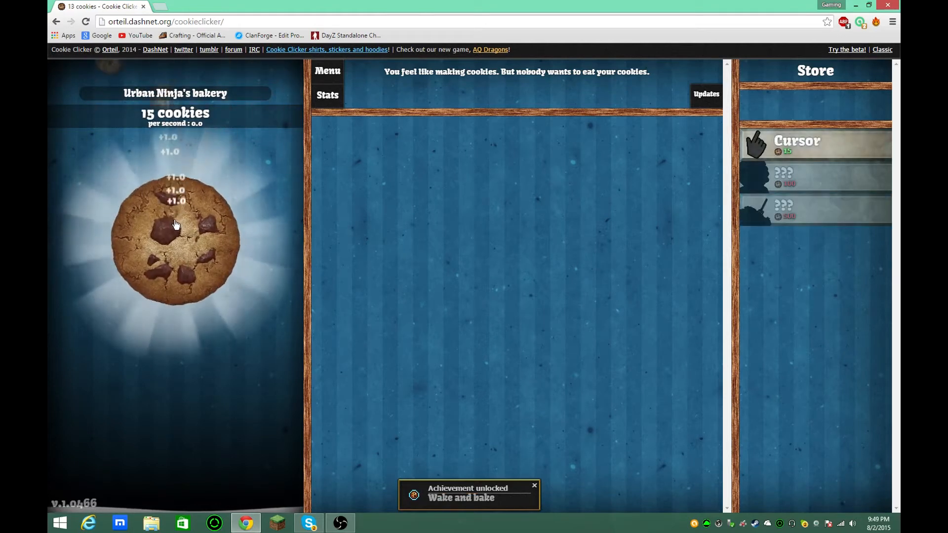
left_click(173, 225)
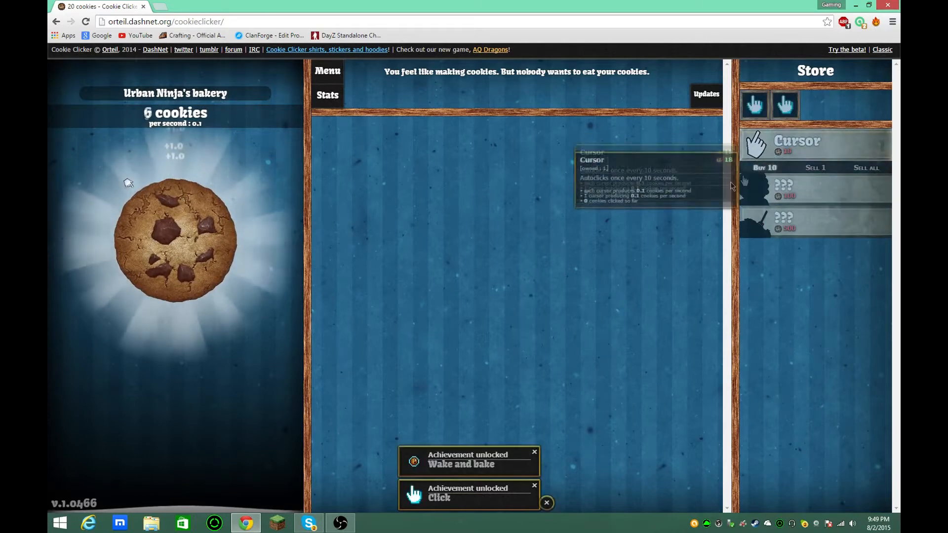
Step: Bake enough cookies by hand to buy a second Cursor, reaching 0.2 per second
left_click(174, 240)
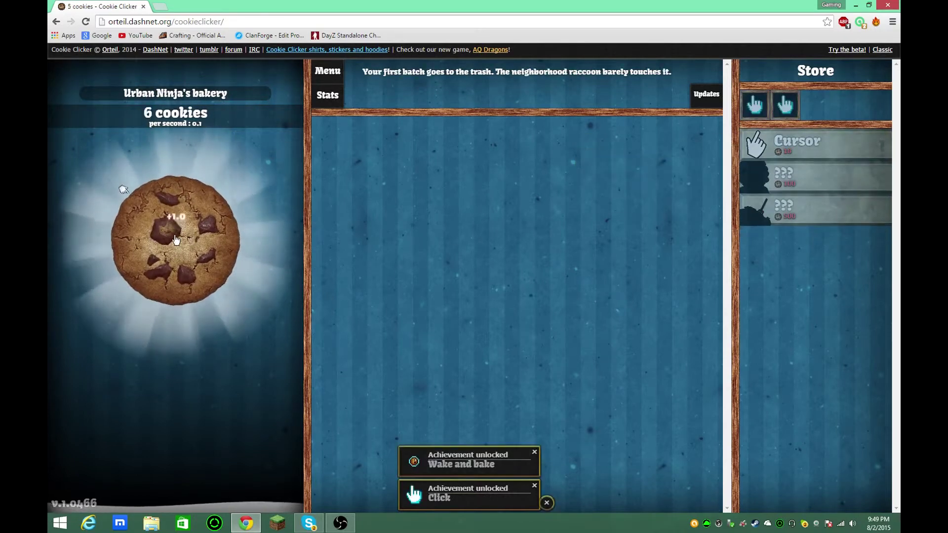
left_click(176, 240)
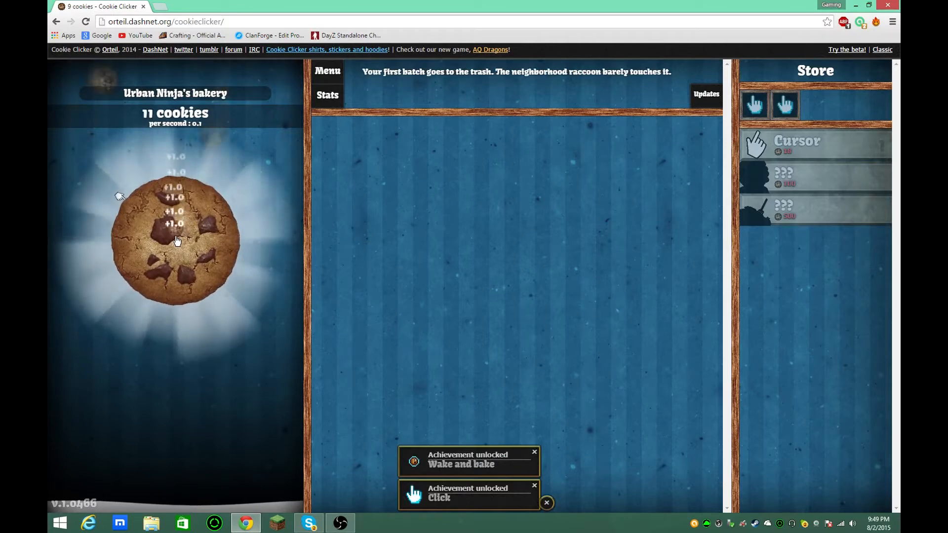
left_click(177, 243)
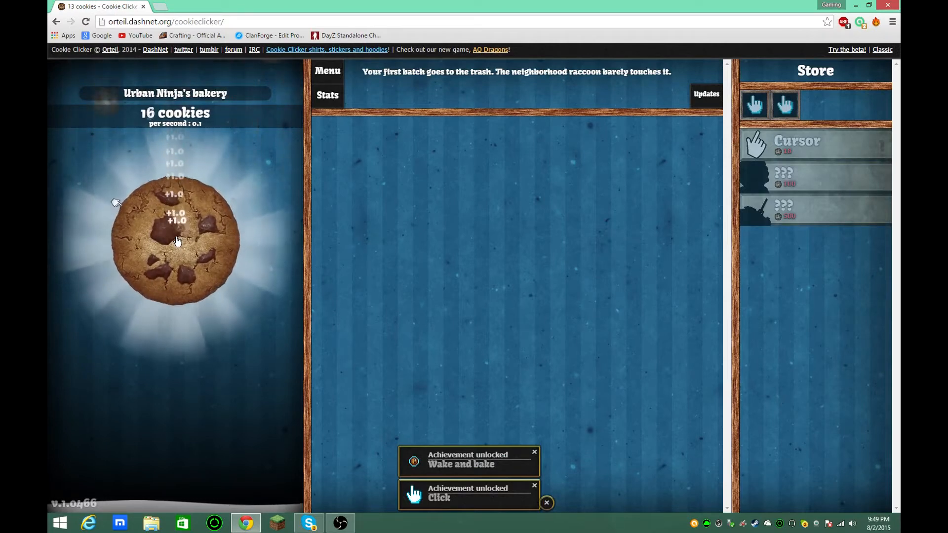
left_click(175, 243)
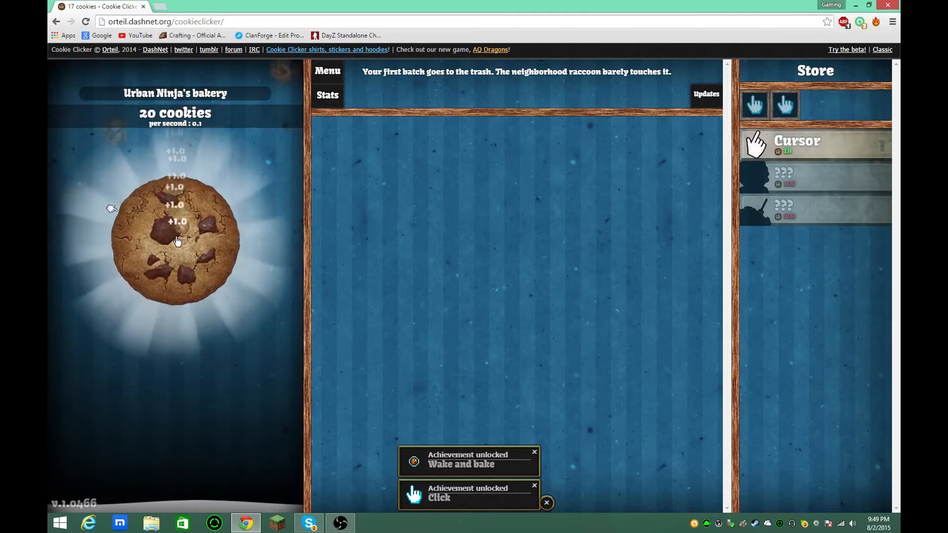
left_click(177, 240)
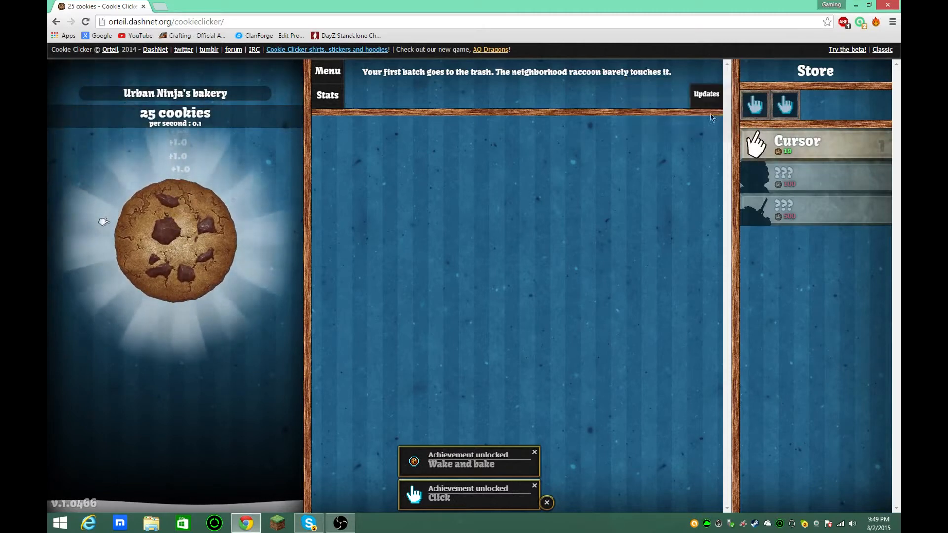
left_click(179, 245)
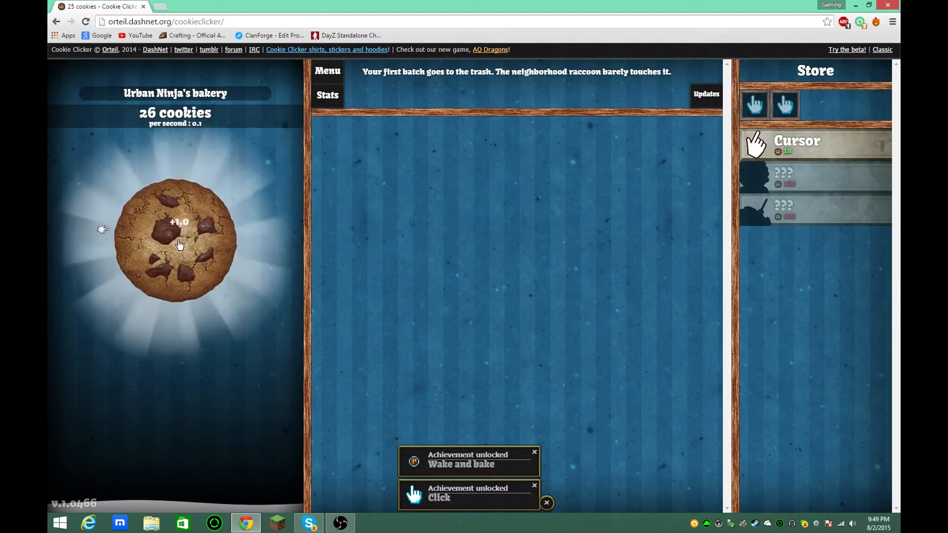
left_click(178, 245)
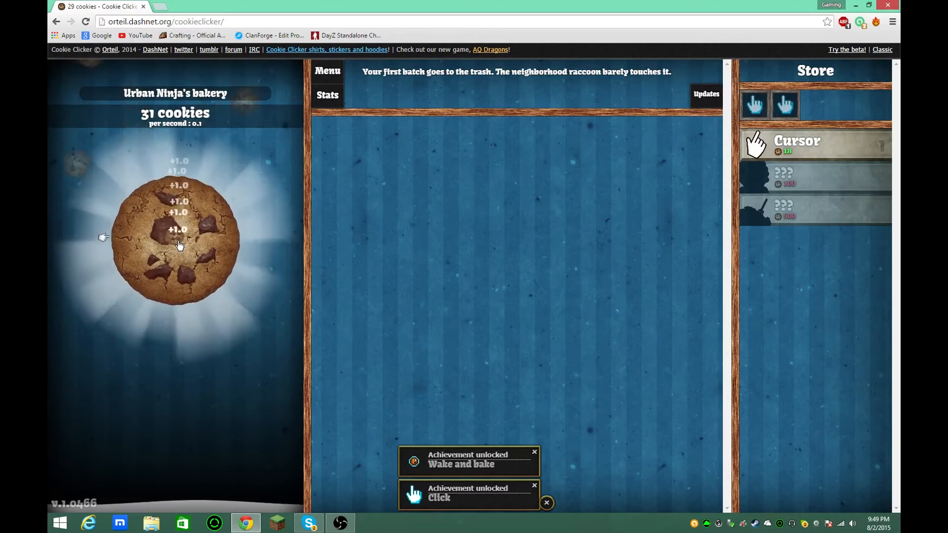
left_click(178, 245)
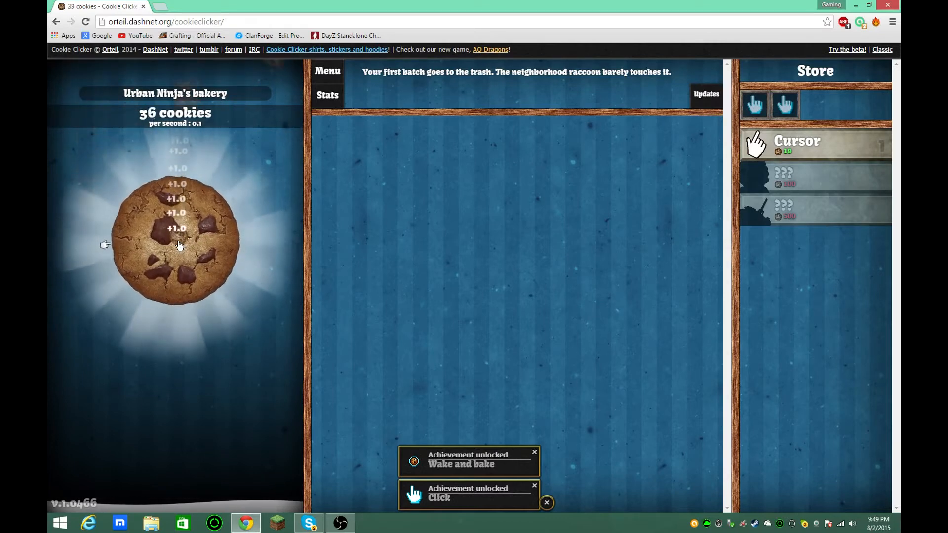
left_click(178, 245)
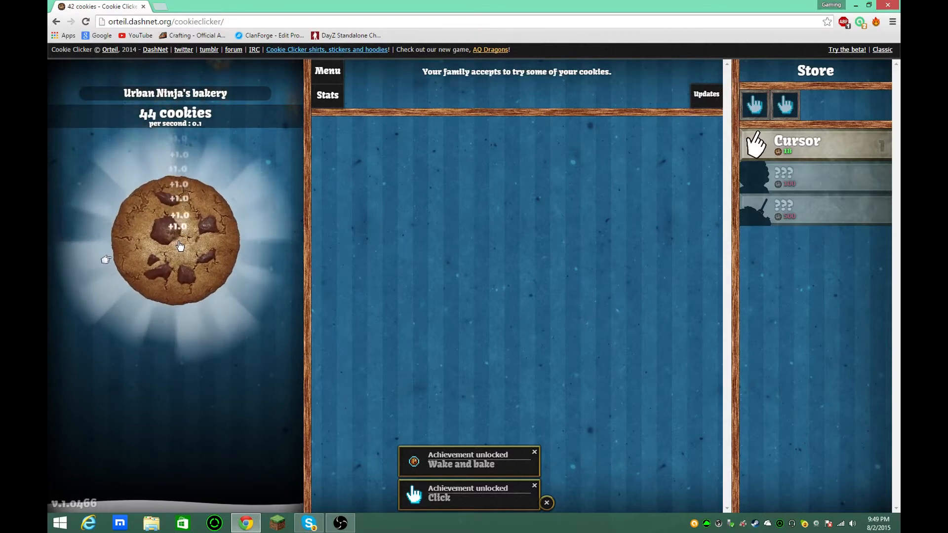
left_click(178, 245)
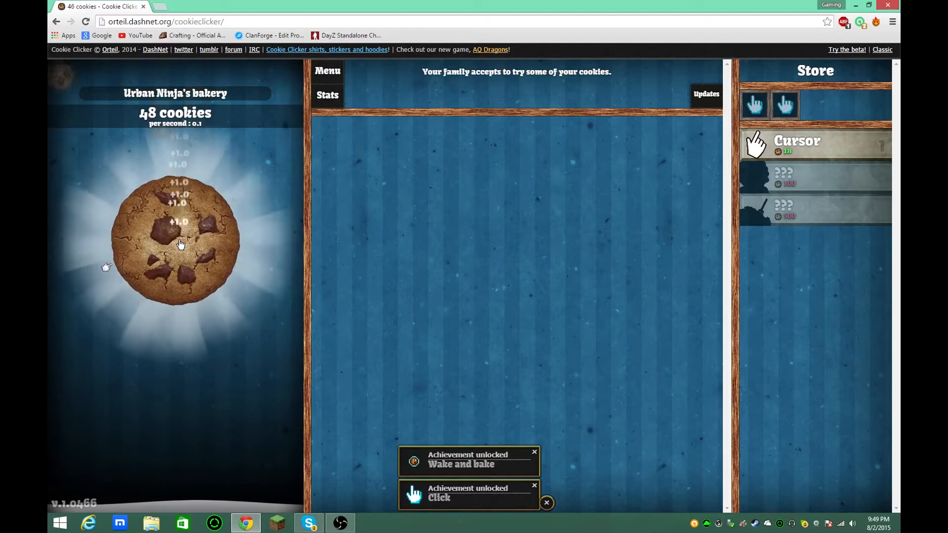
left_click(180, 246)
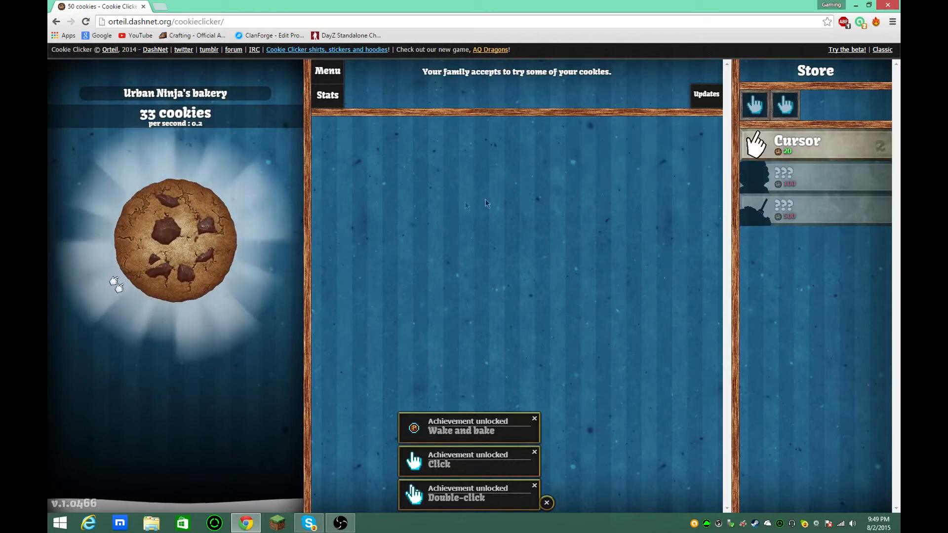
Step: Buy the third and fourth Cursors from the Store
left_click(207, 217)
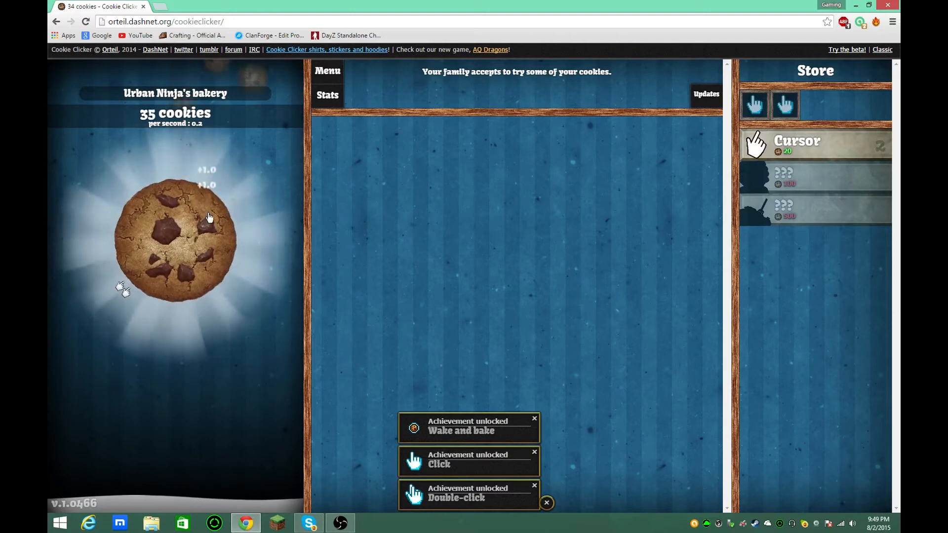
left_click(176, 243)
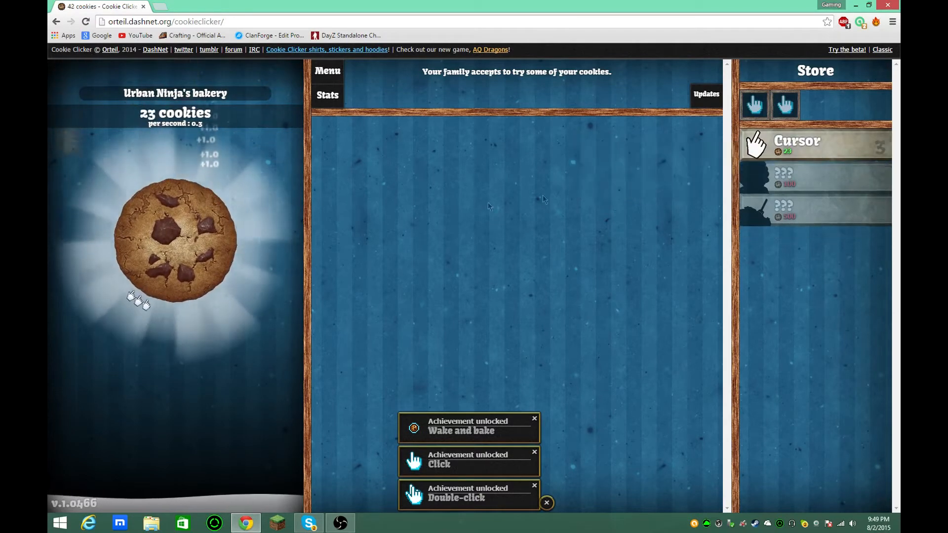
left_click(176, 239)
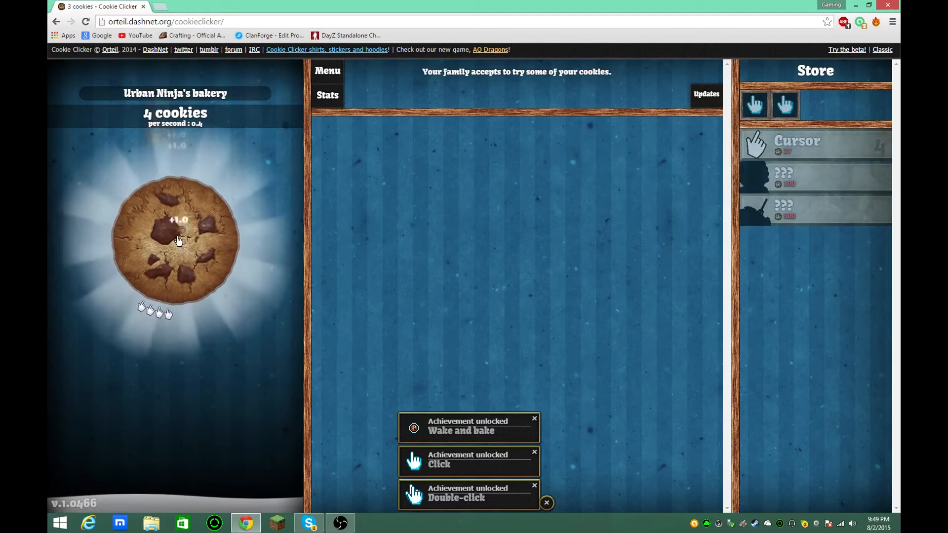
Step: Bake more cookies and buy a fifth Cursor, reaching 0.5 per second with Grandma revealed
left_click(174, 239)
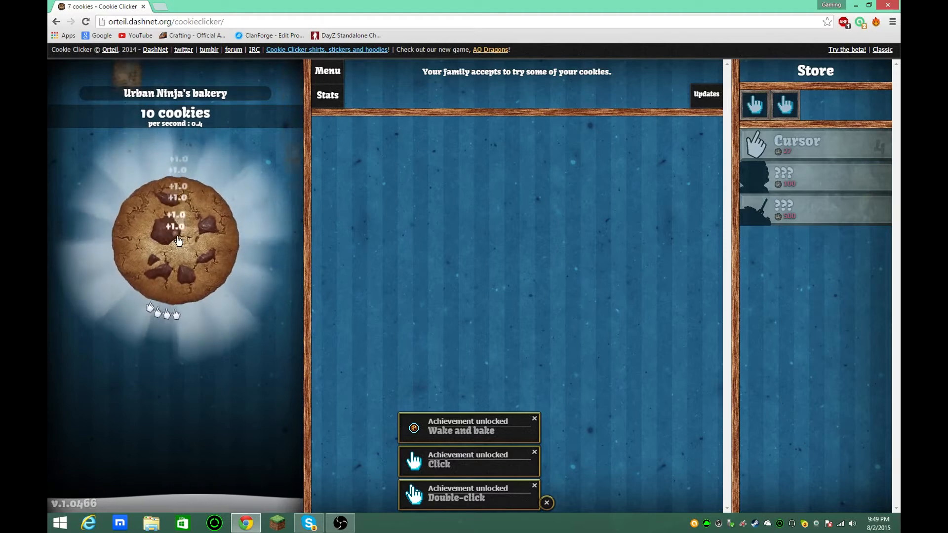
left_click(175, 243)
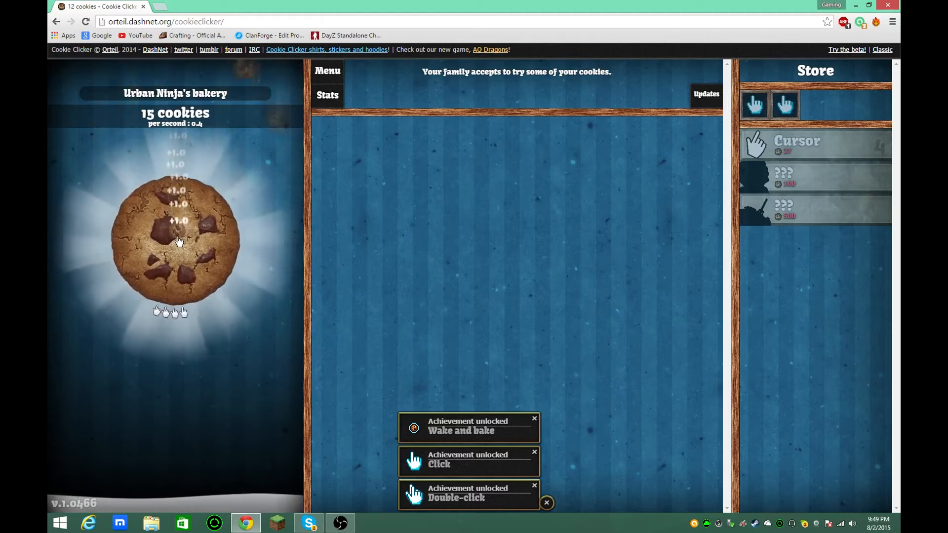
left_click(173, 242)
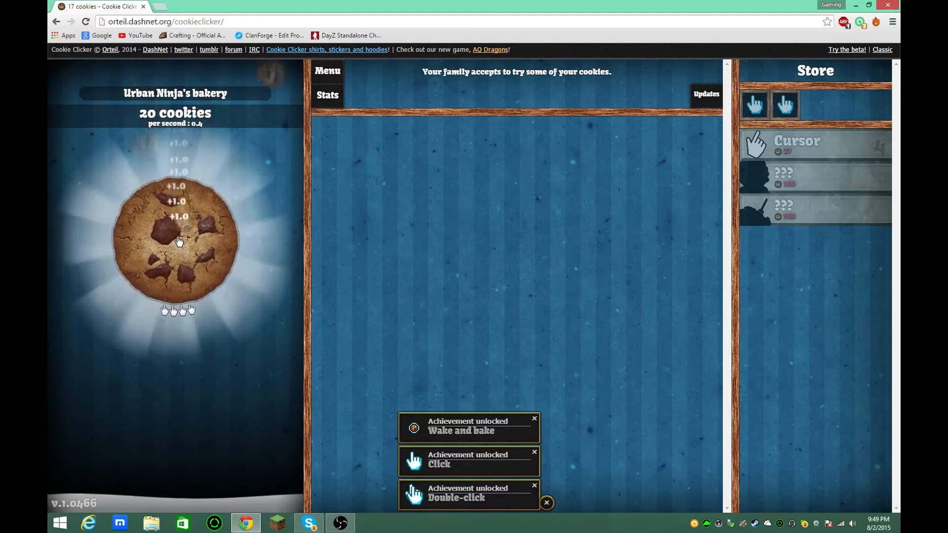
left_click(176, 238)
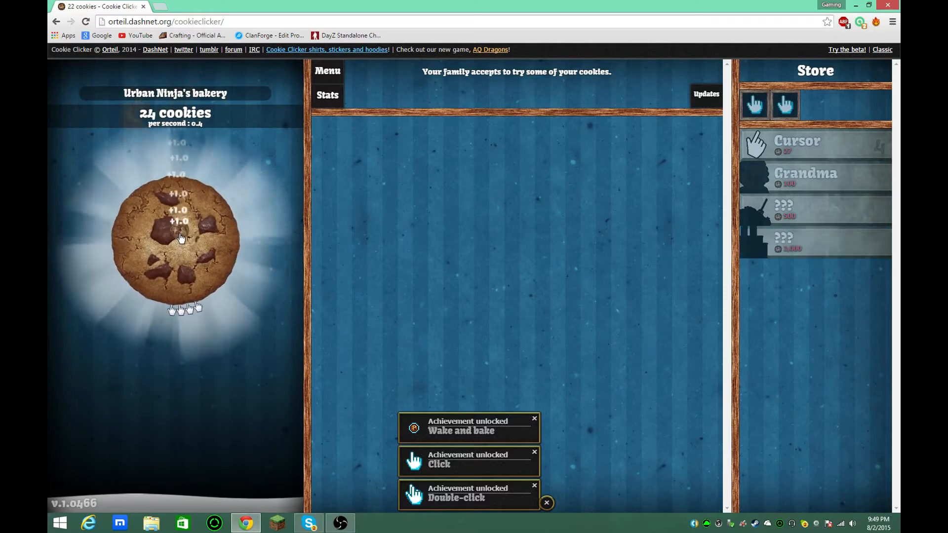
left_click(178, 237)
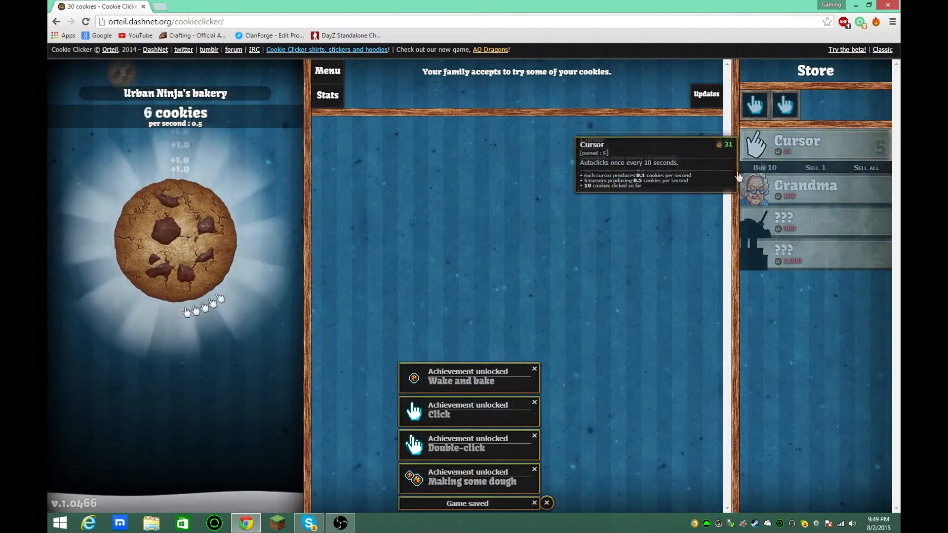
Step: Bake cookies by hand and buy a sixth Cursor for 0.6 per second
left_click(163, 245)
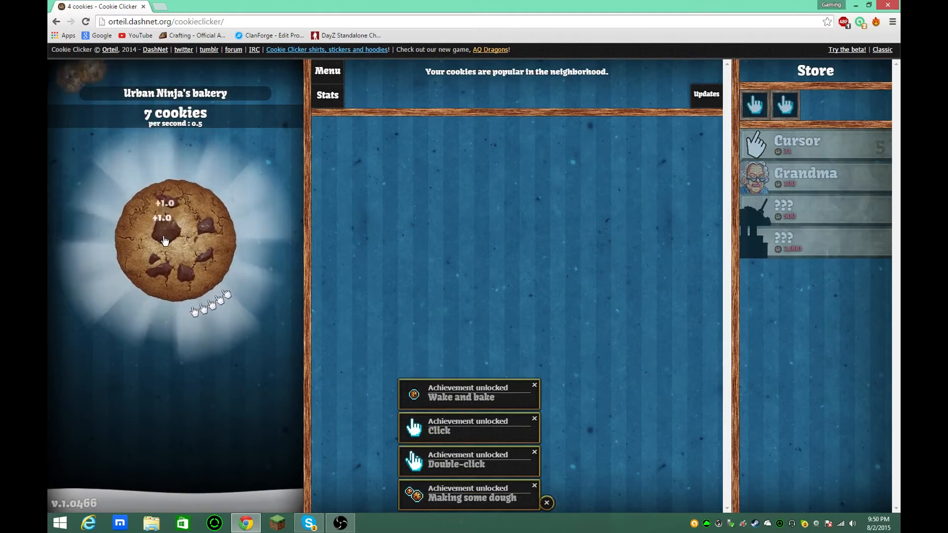
left_click(166, 243)
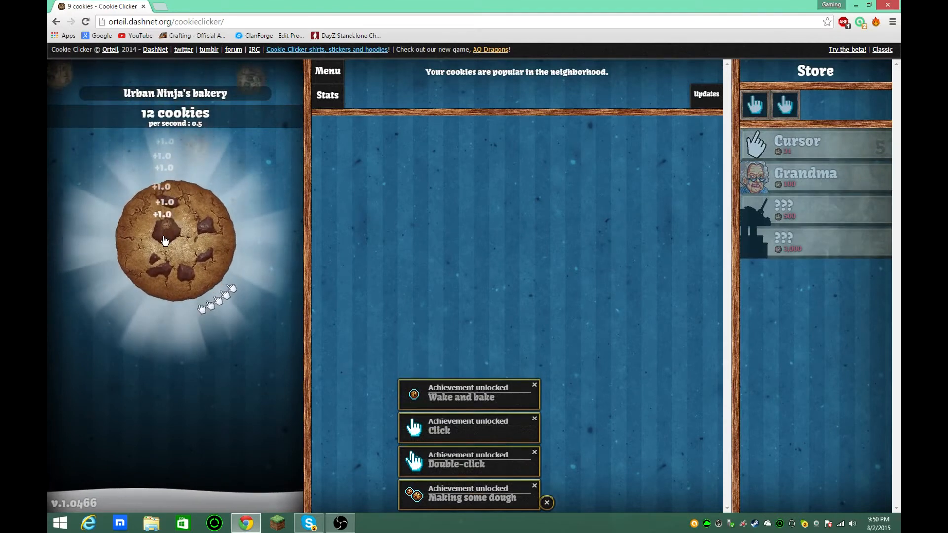
left_click(166, 241)
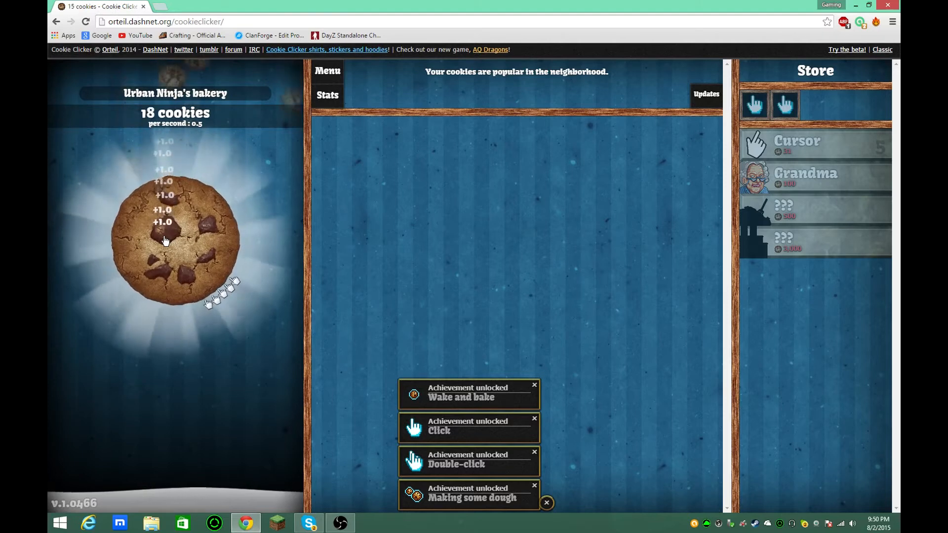
left_click(165, 241)
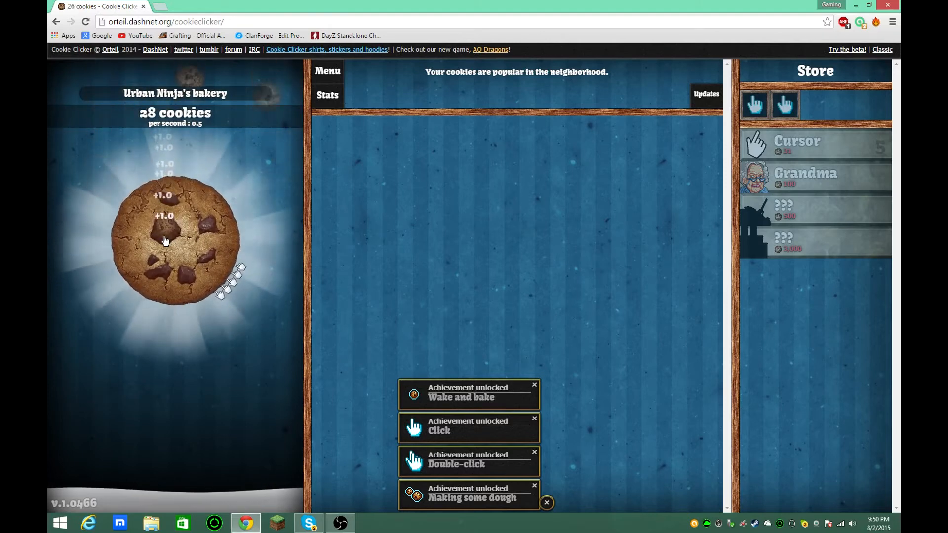
left_click(166, 239)
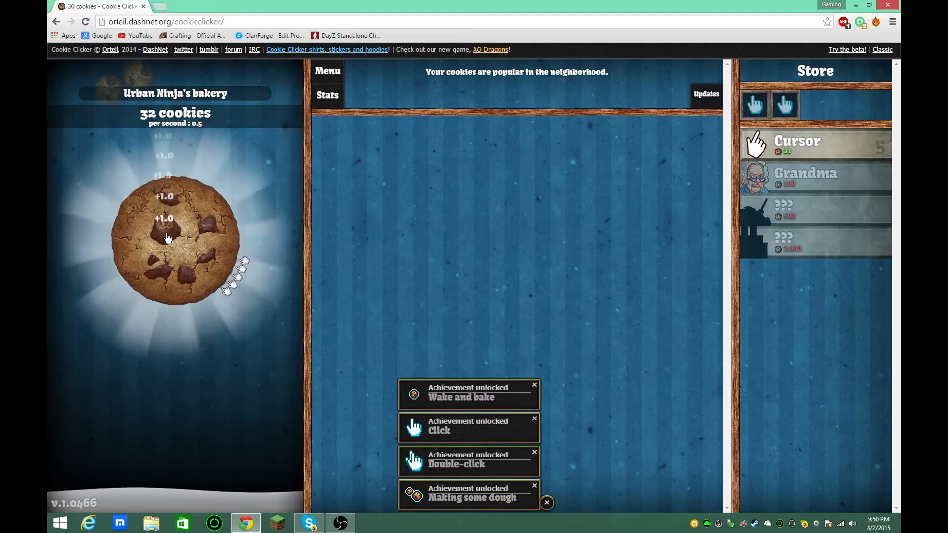
left_click(814, 143)
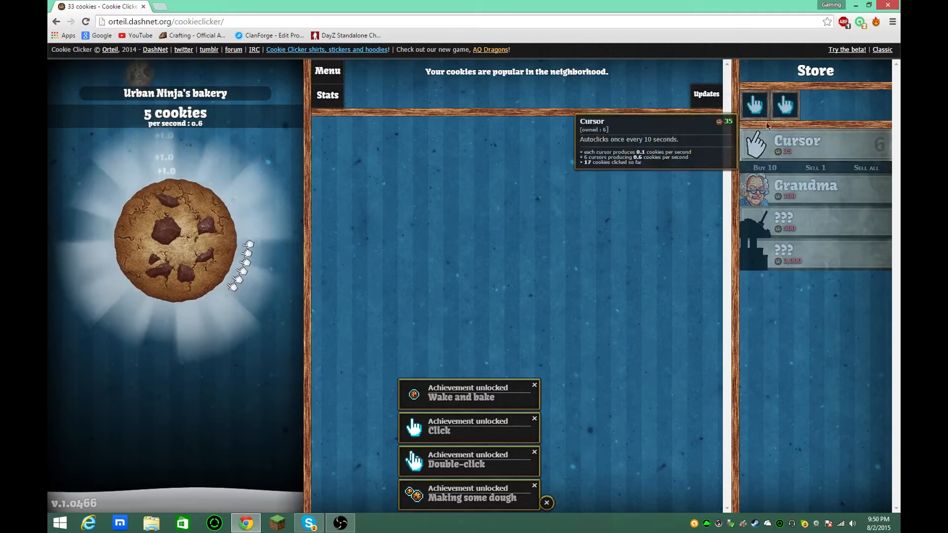
Step: Keep baking cookies by hand until the bakery holds 41 cookies
left_click(203, 223)
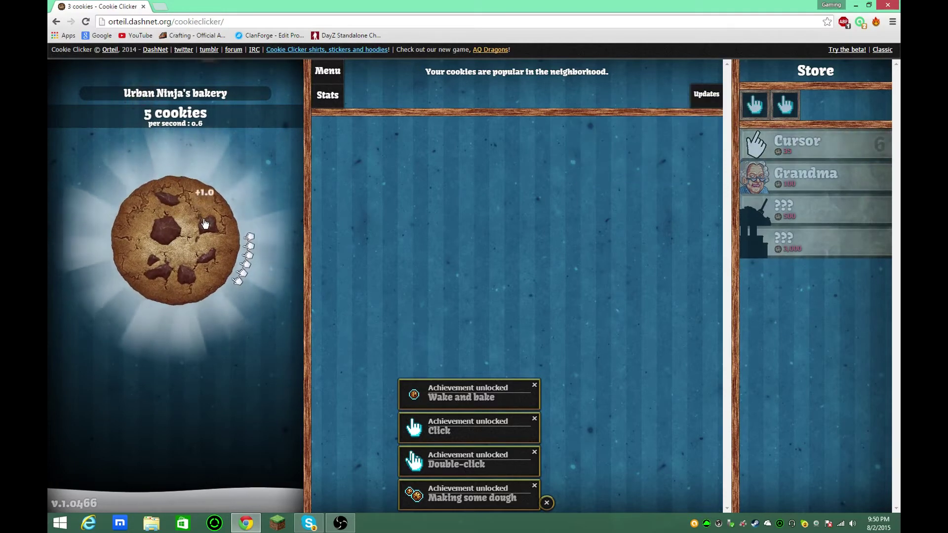
left_click(150, 239)
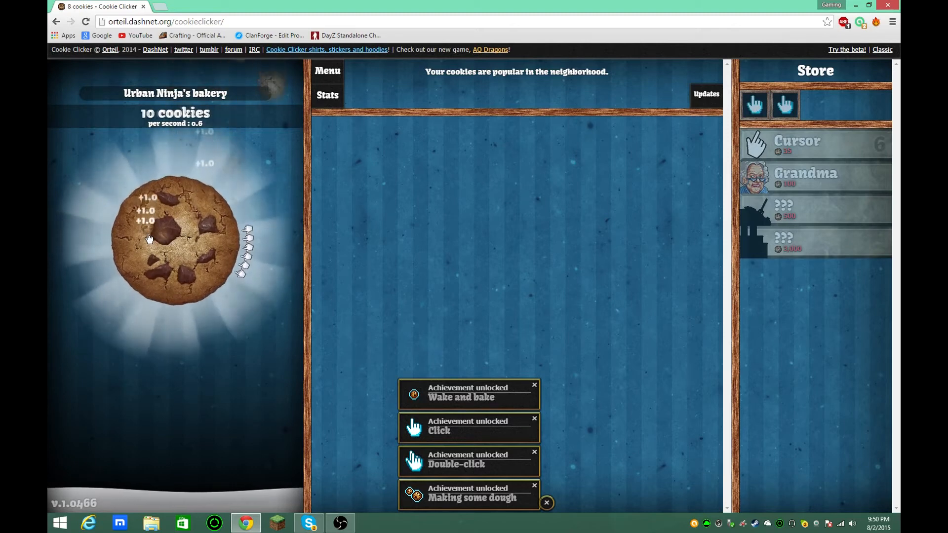
left_click(150, 238)
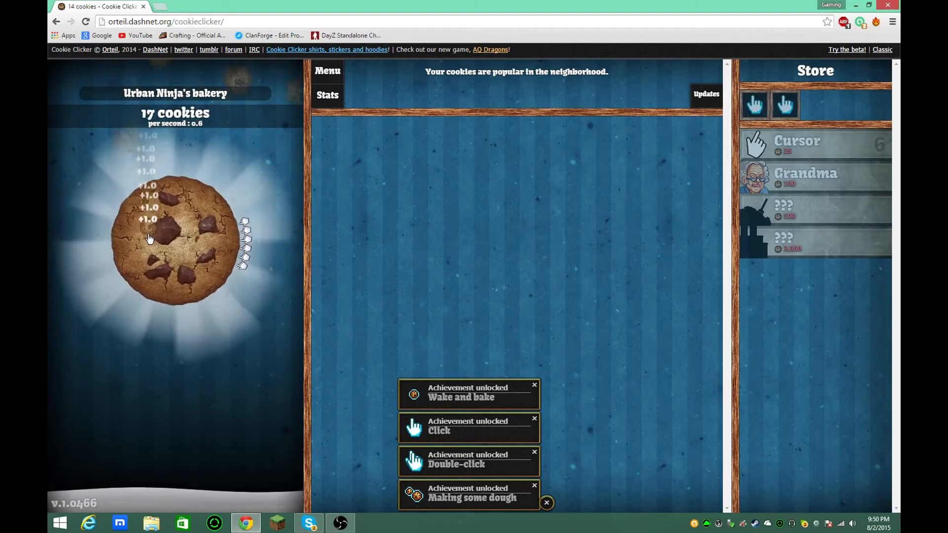
left_click(150, 239)
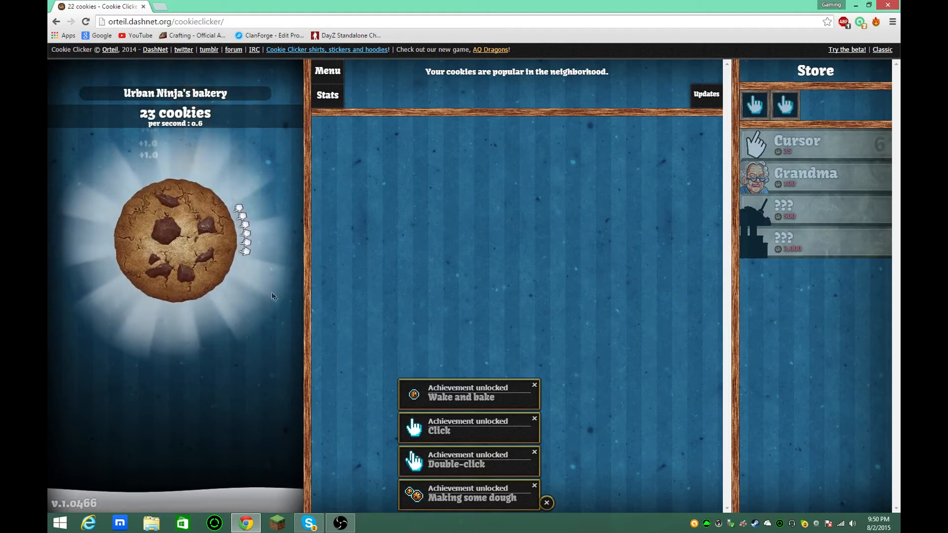
left_click(168, 237)
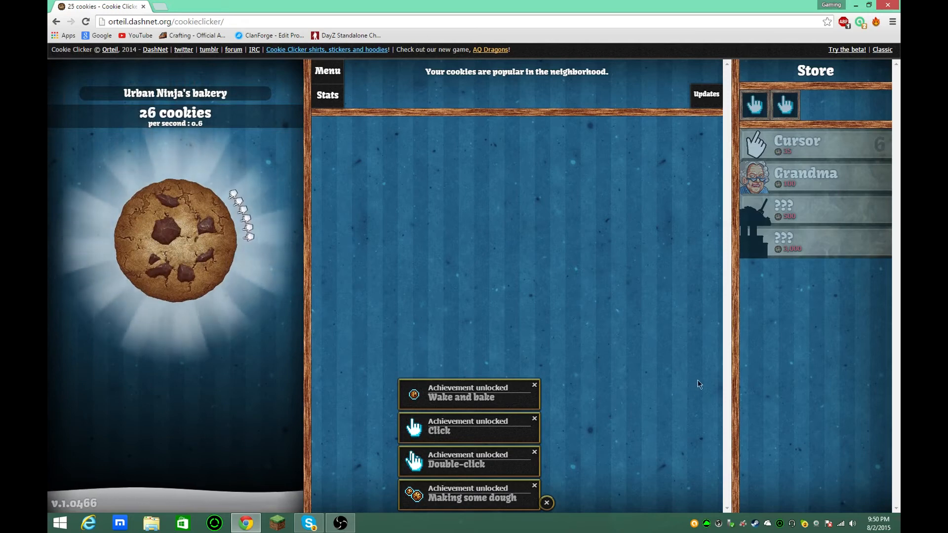
left_click(176, 248)
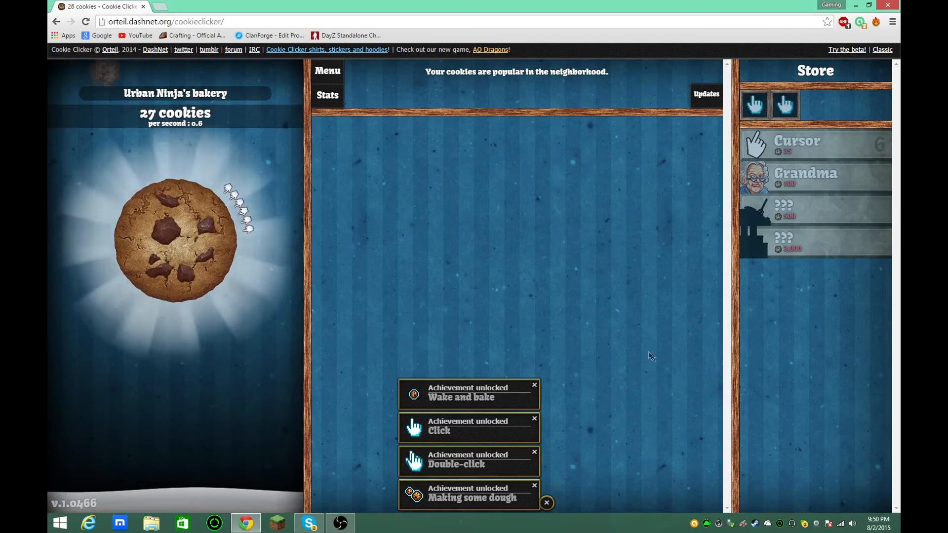
left_click(173, 243)
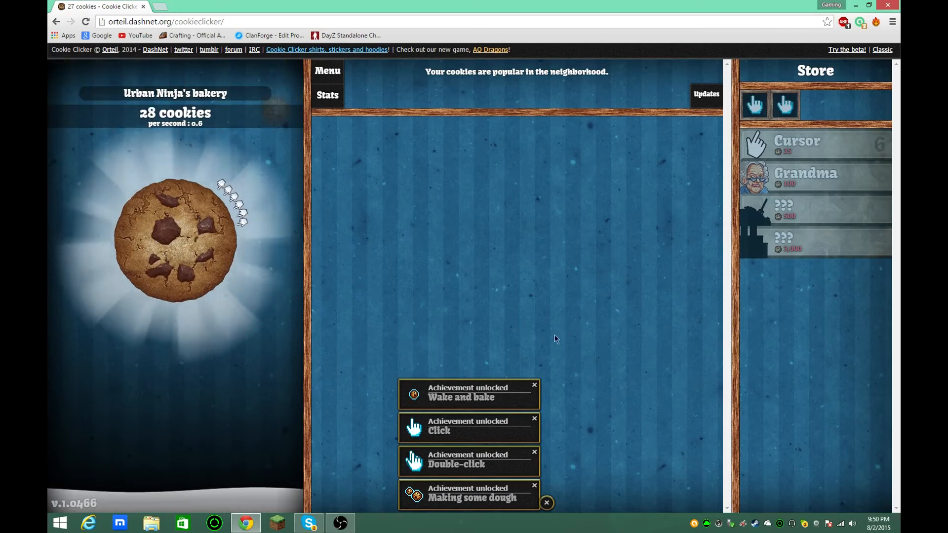
left_click(173, 238)
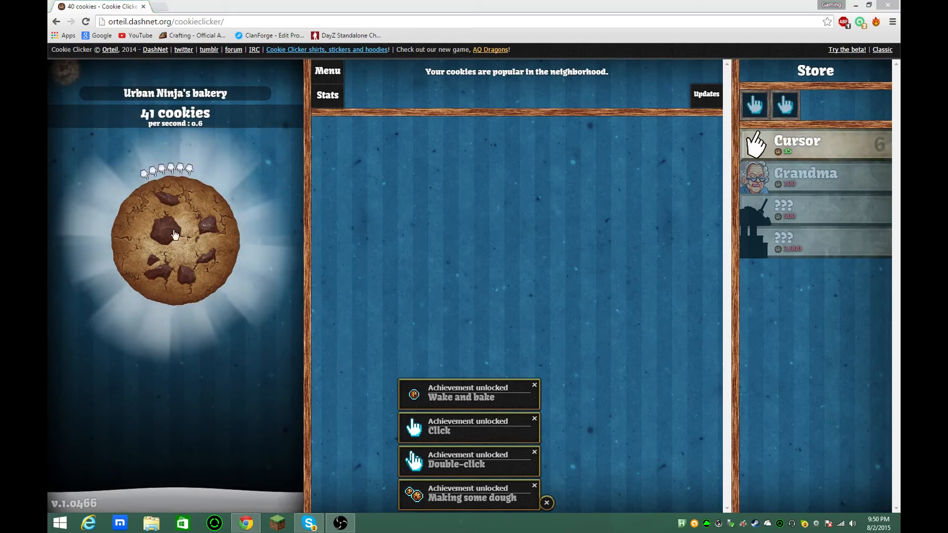
left_click(171, 233)
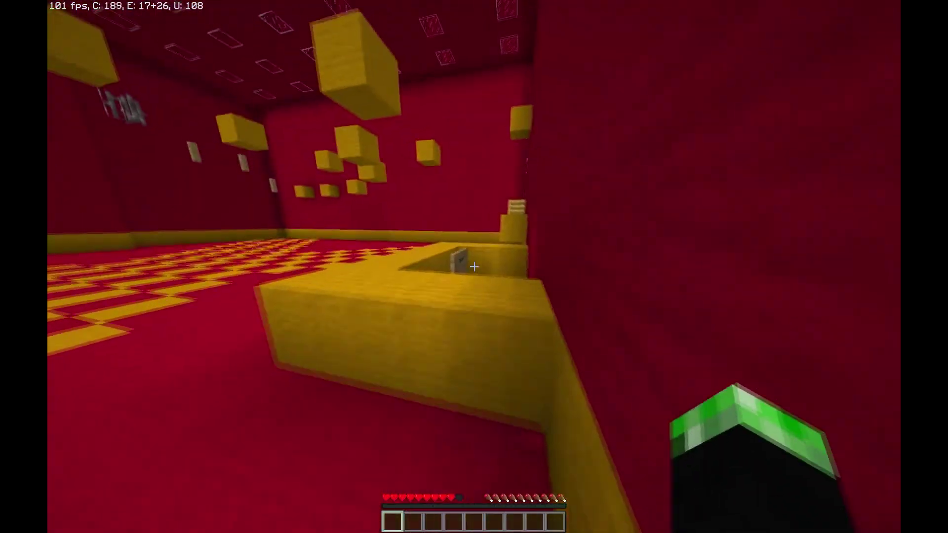
mouse_move(474, 267)
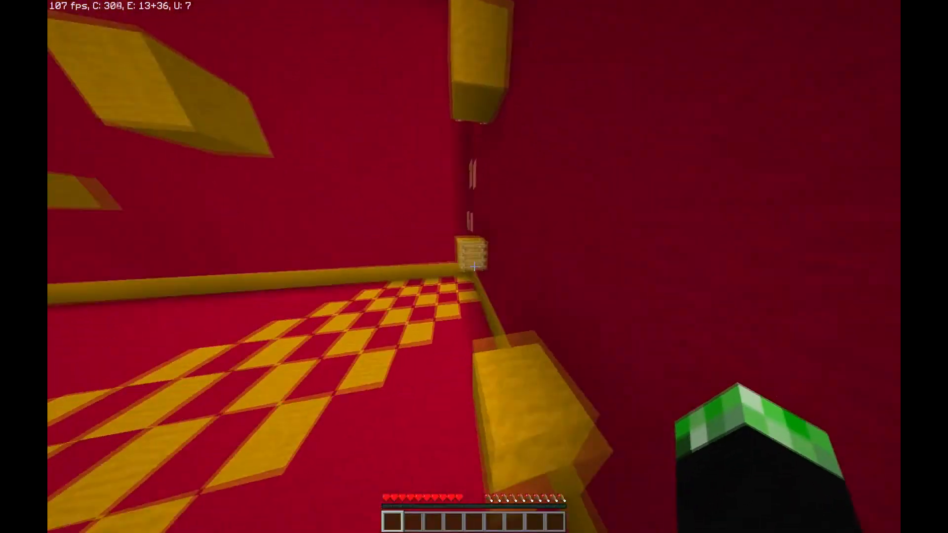